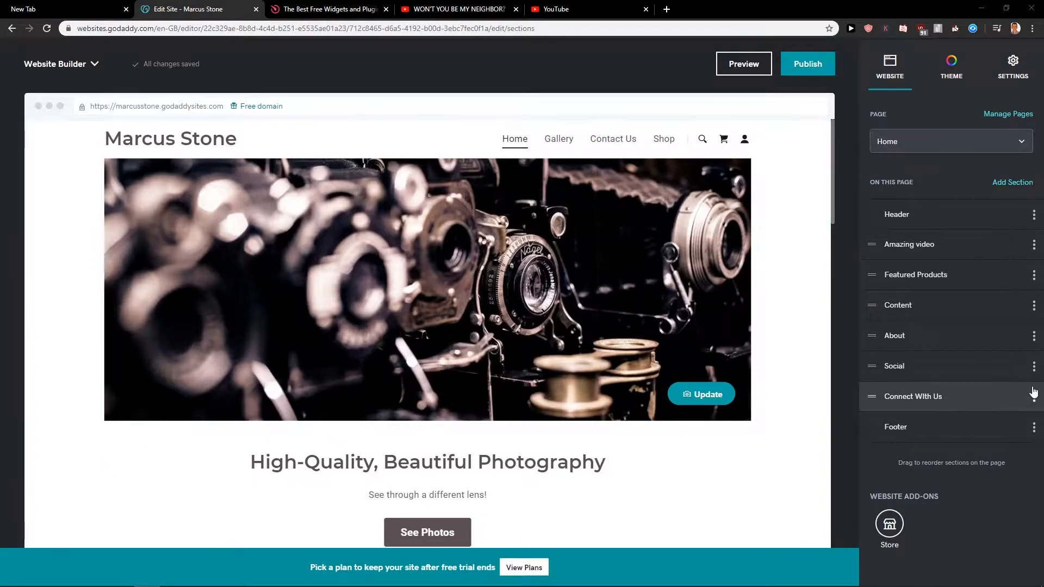
Step: Delete the existing Social section from the Home page and confirm the removal
click(1034, 366)
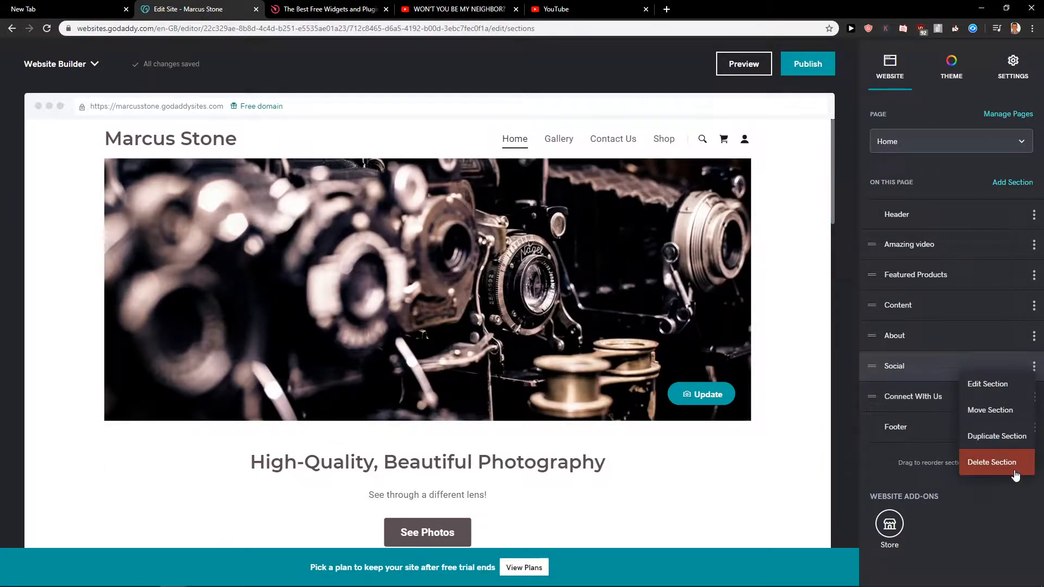
click(992, 462)
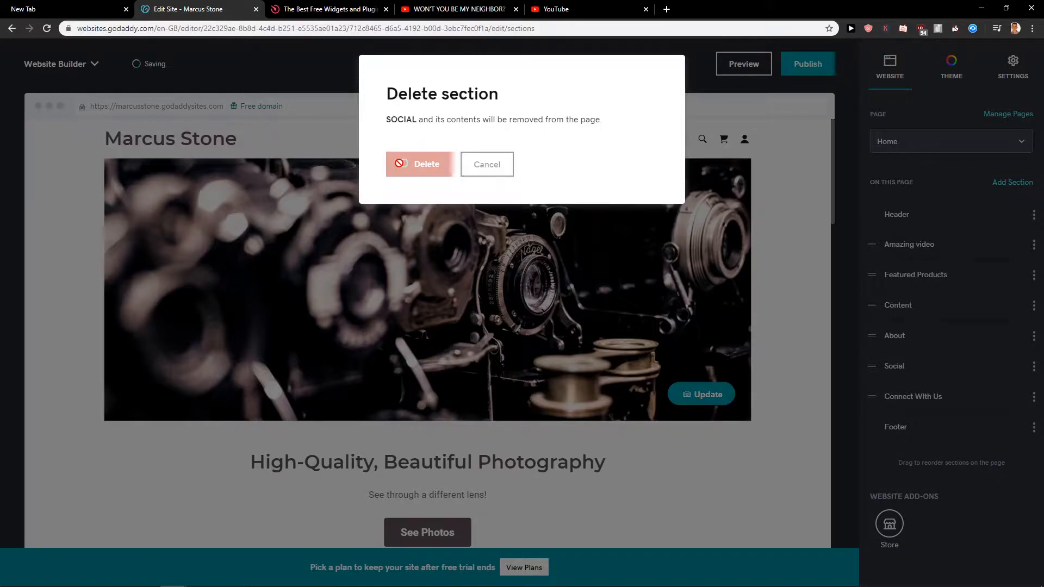
click(420, 164)
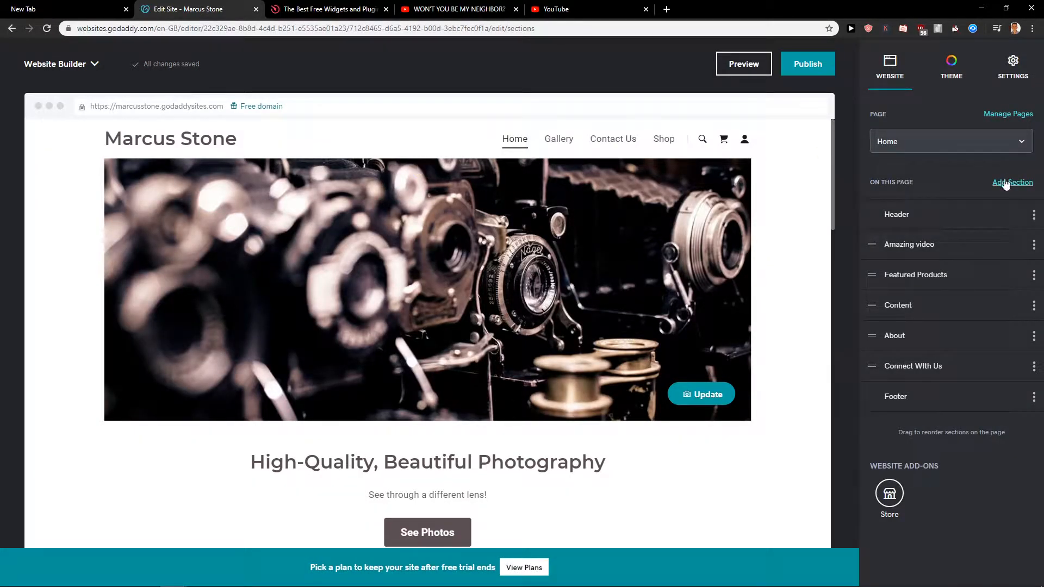
Step: Add a new Social links section ('Connect With Us') above the footer
click(1011, 182)
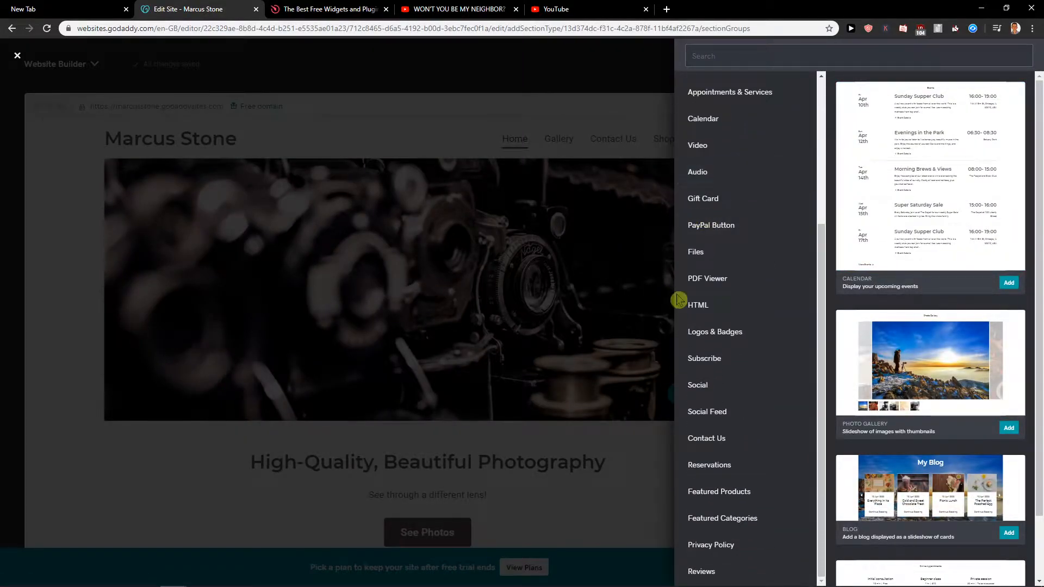
click(698, 385)
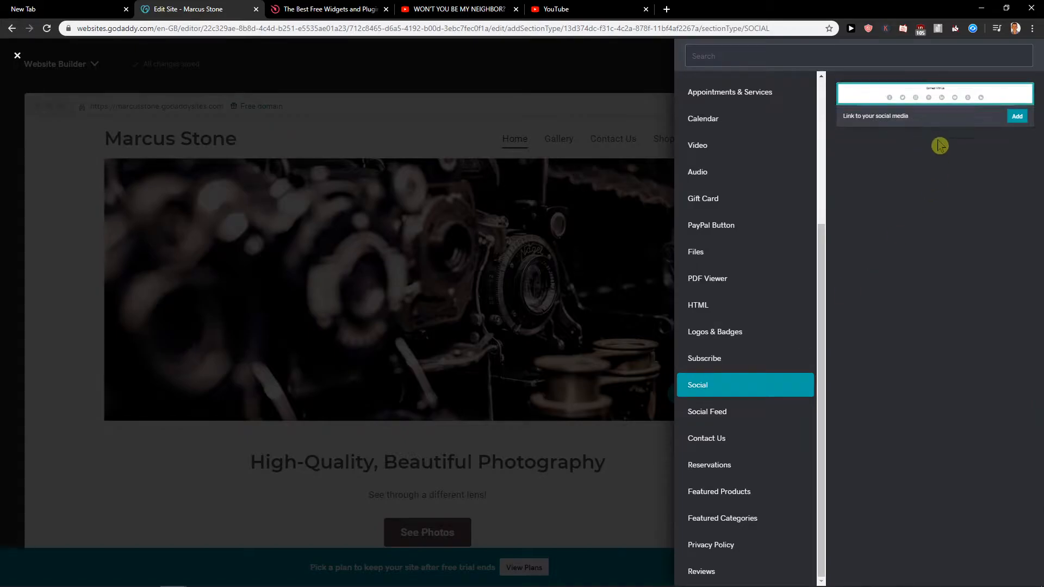
click(1015, 116)
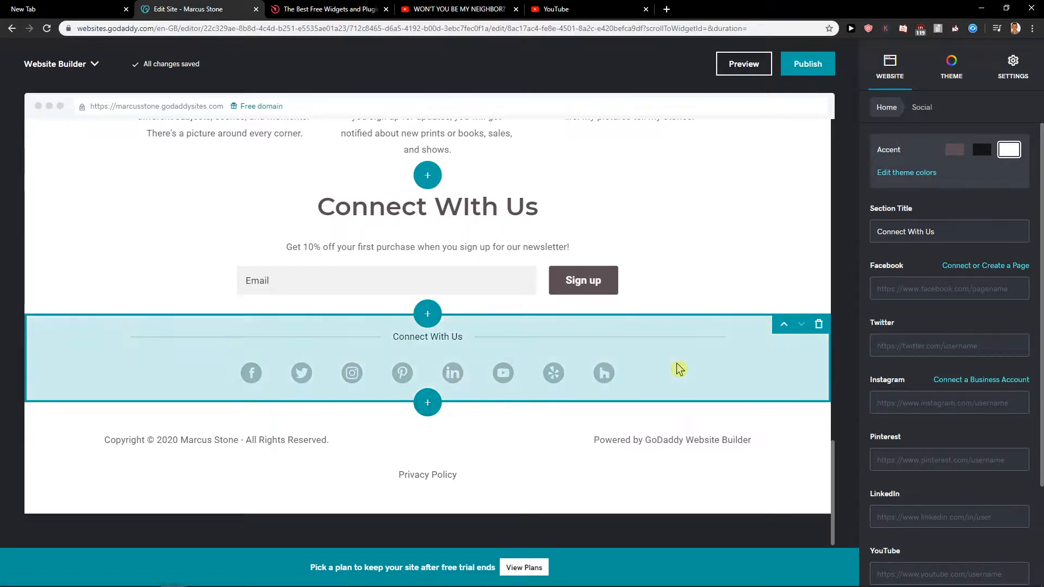
Step: Try black and grey-brown backgrounds for the section, settling on white
click(1009, 149)
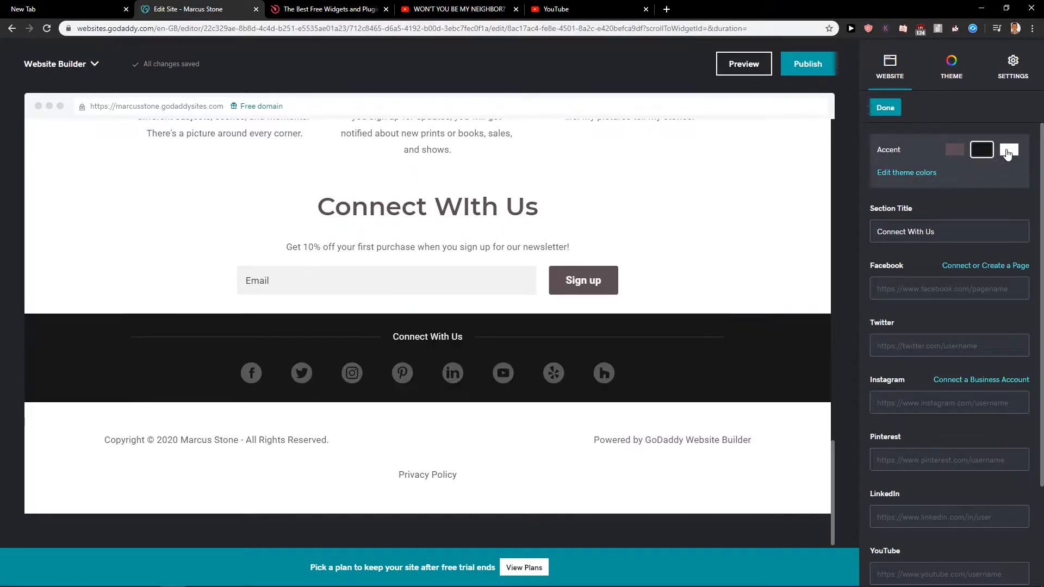
click(1009, 149)
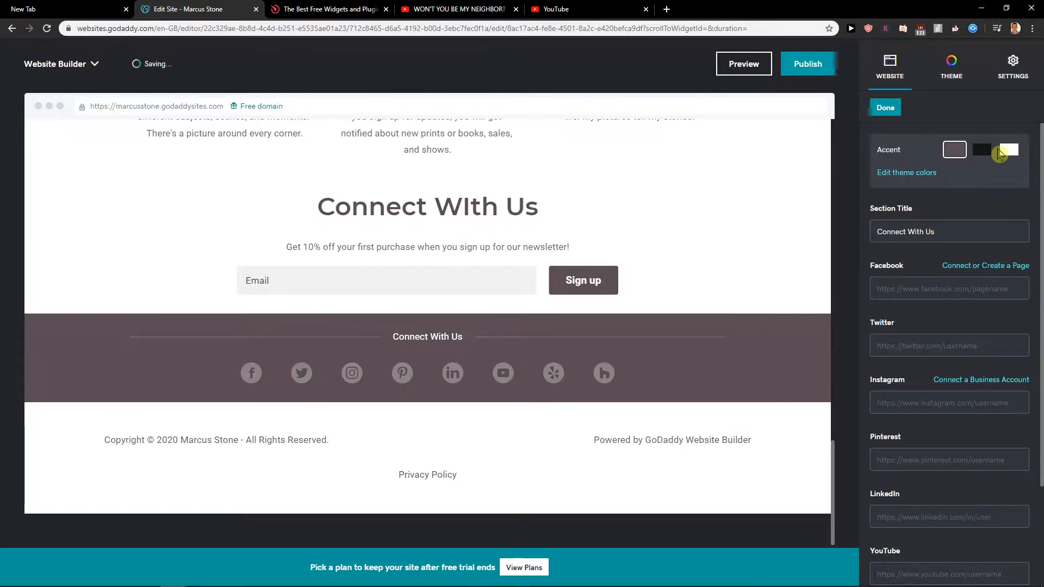
click(1009, 149)
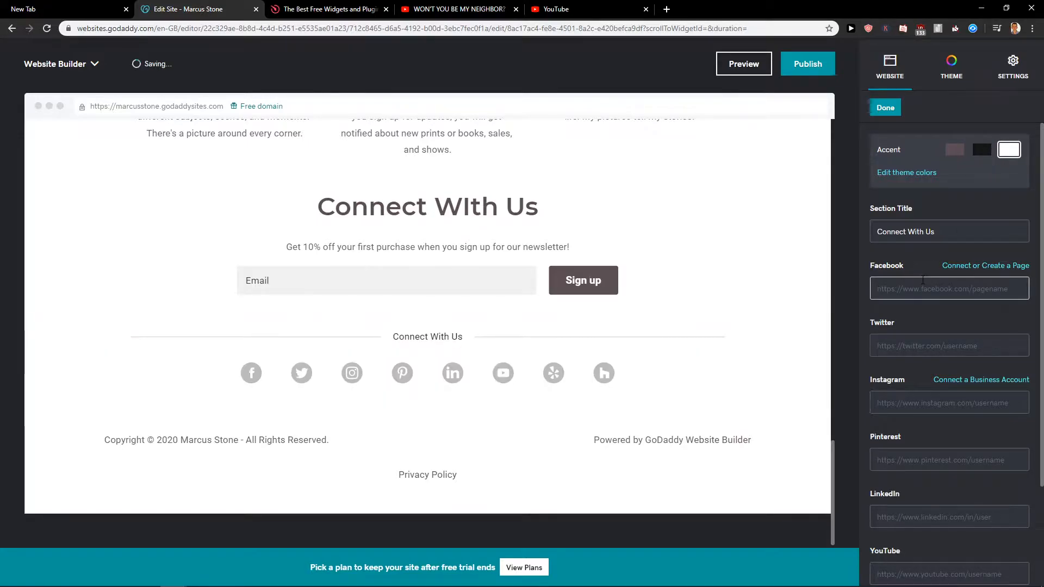
text(facebook.com/123)
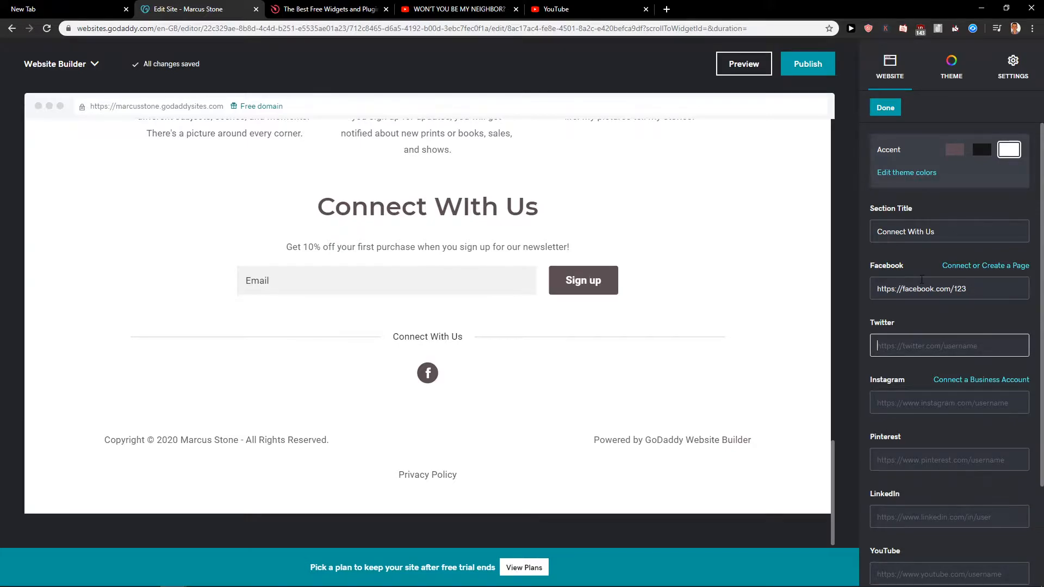
text(https://twitter.com/123)
click(949, 403)
text(instagram.com/123)
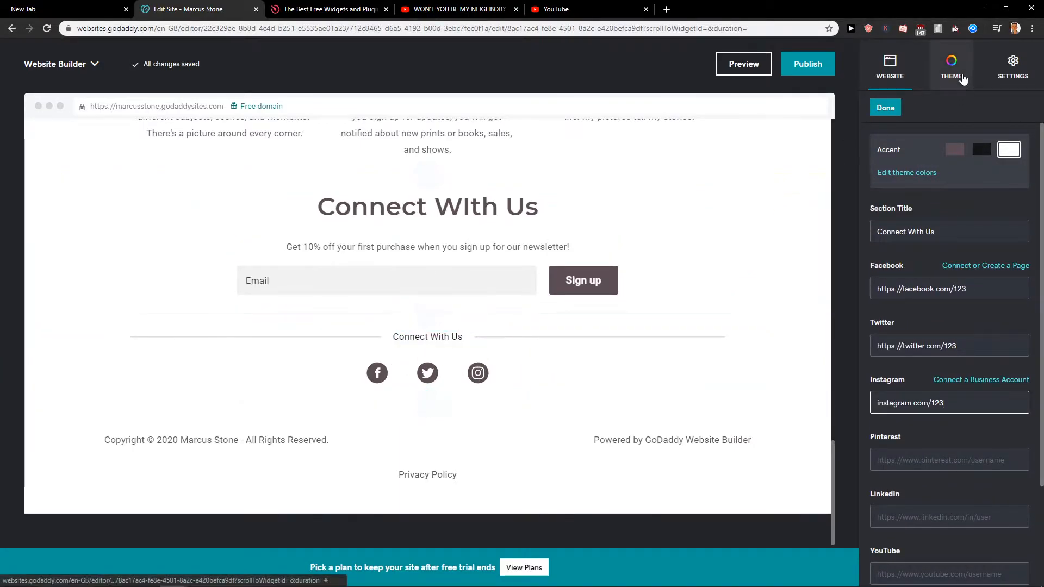
click(950, 63)
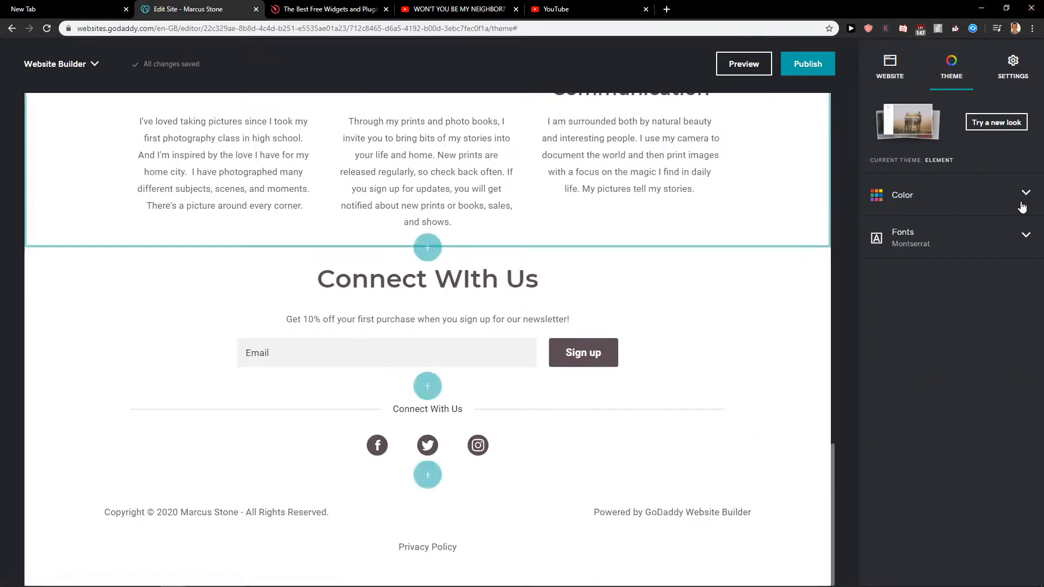
Step: Try orange, purple and black theme colours, settling on bright blue
click(903, 194)
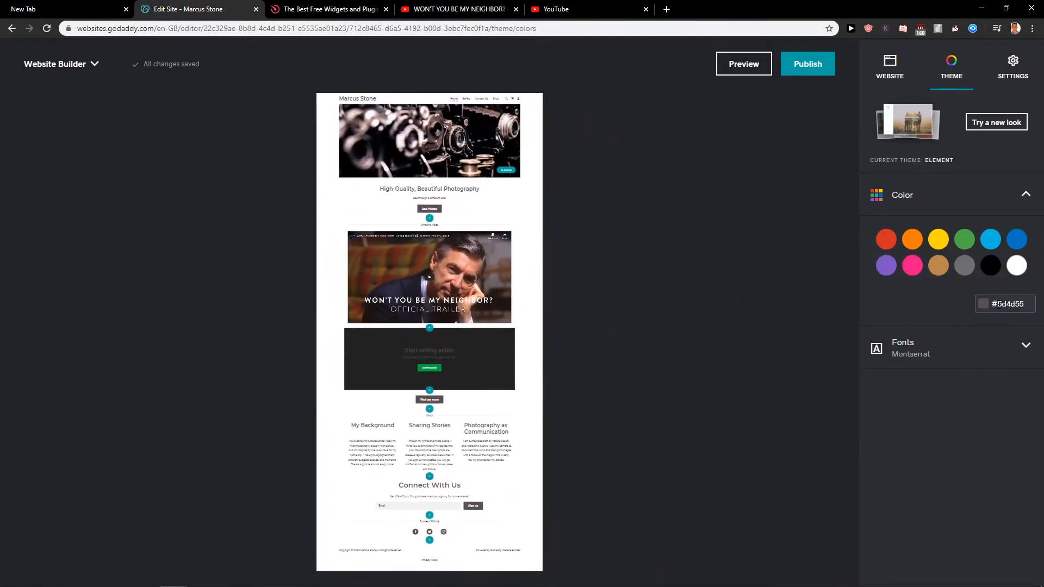
click(911, 240)
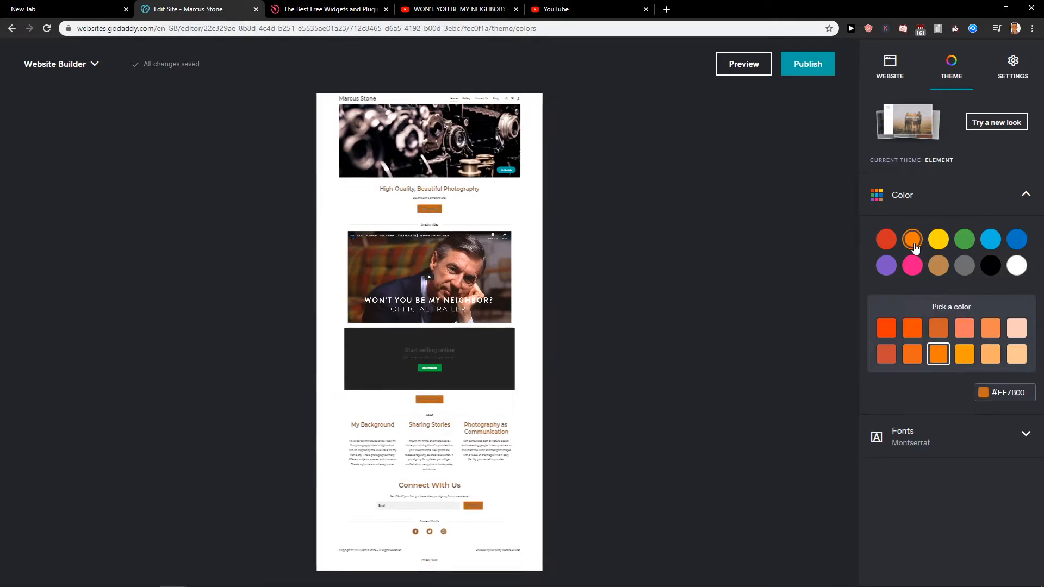
click(885, 265)
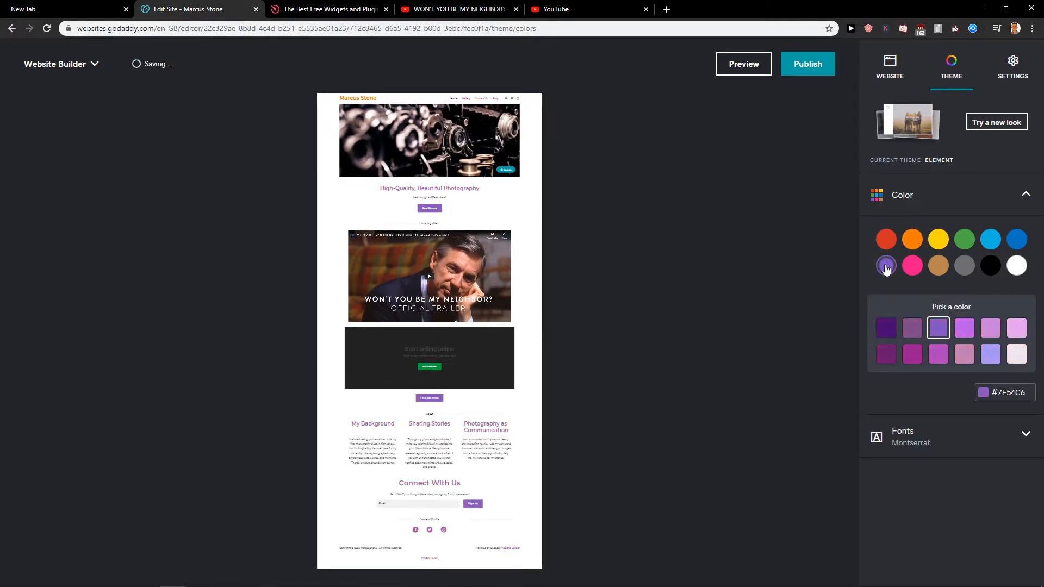
click(989, 265)
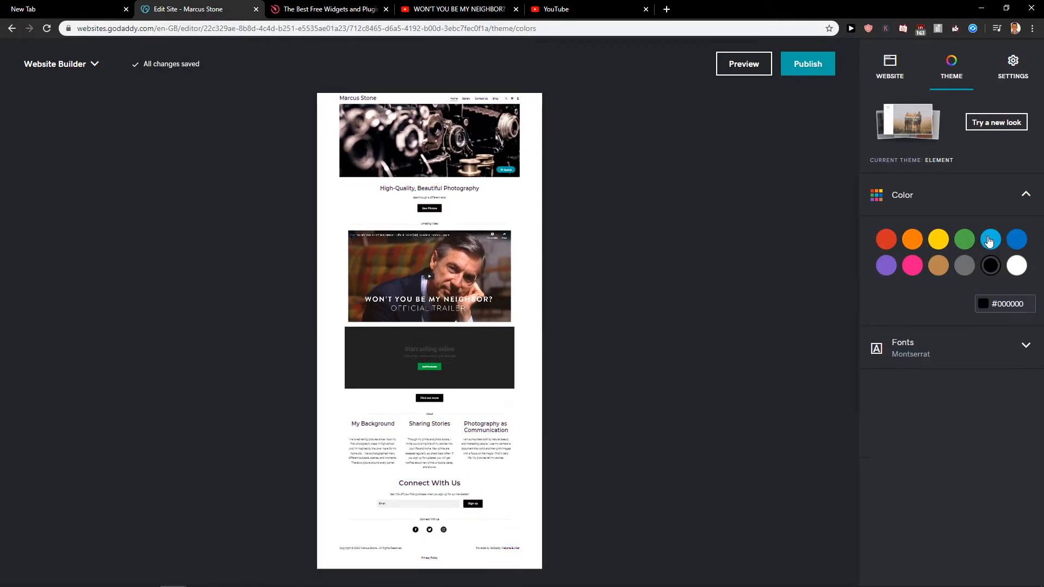
click(990, 239)
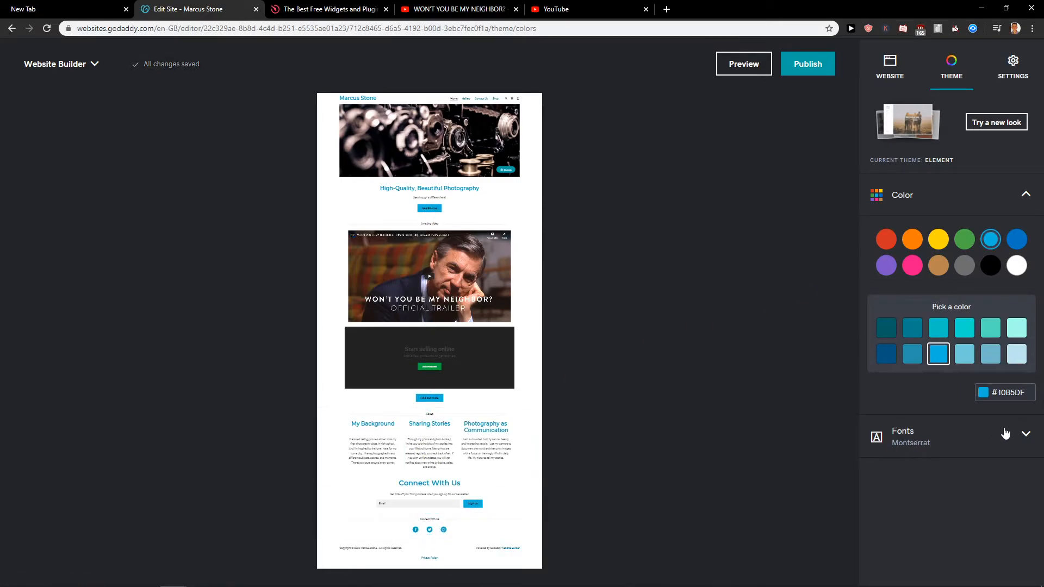
Step: Expand the font settings and browse the Try a new look theme gallery
click(902, 435)
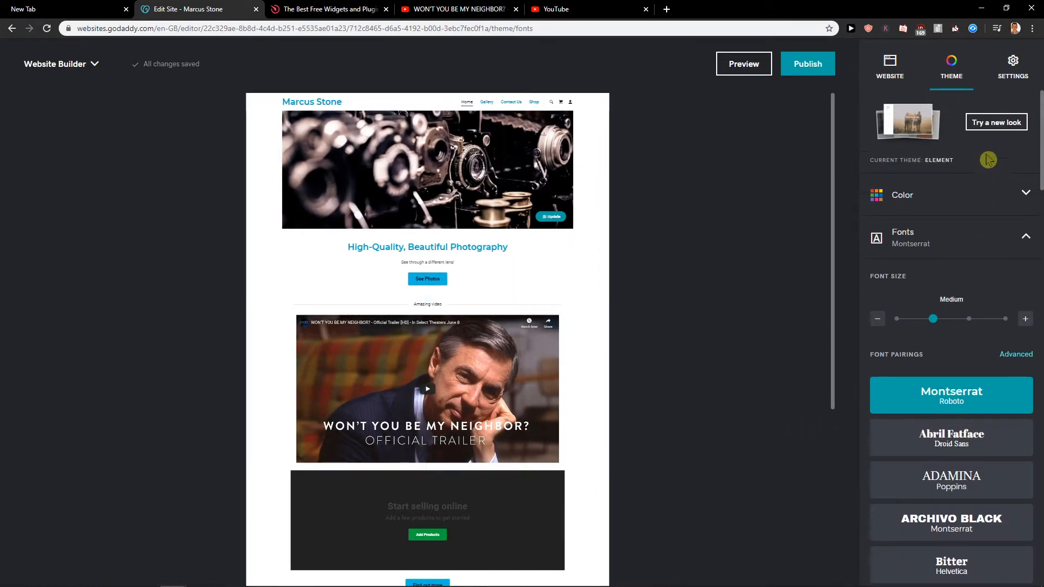
click(996, 122)
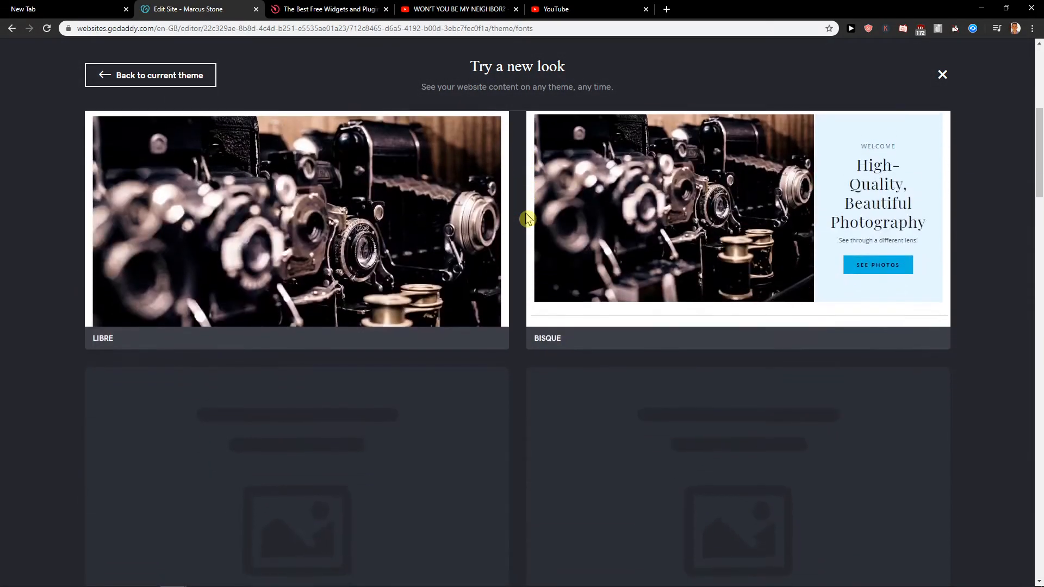
scroll(down, 3)
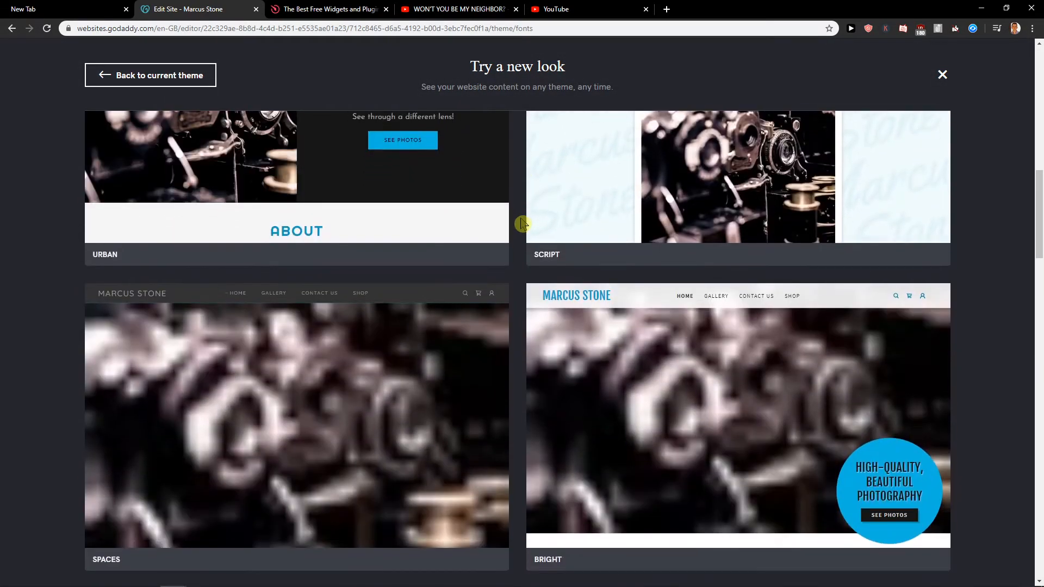
scroll(down, 3)
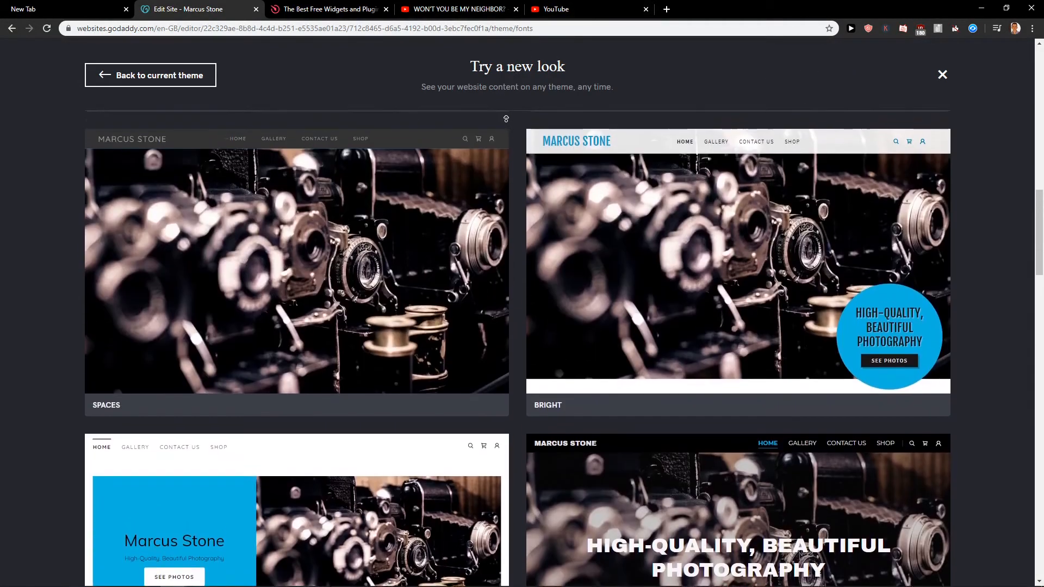
scroll(down, 3)
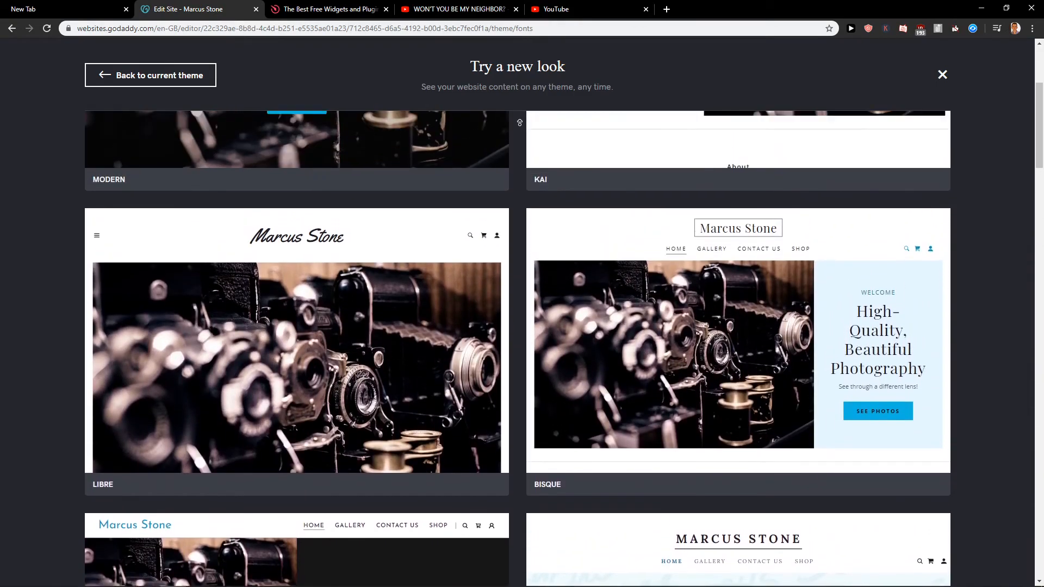